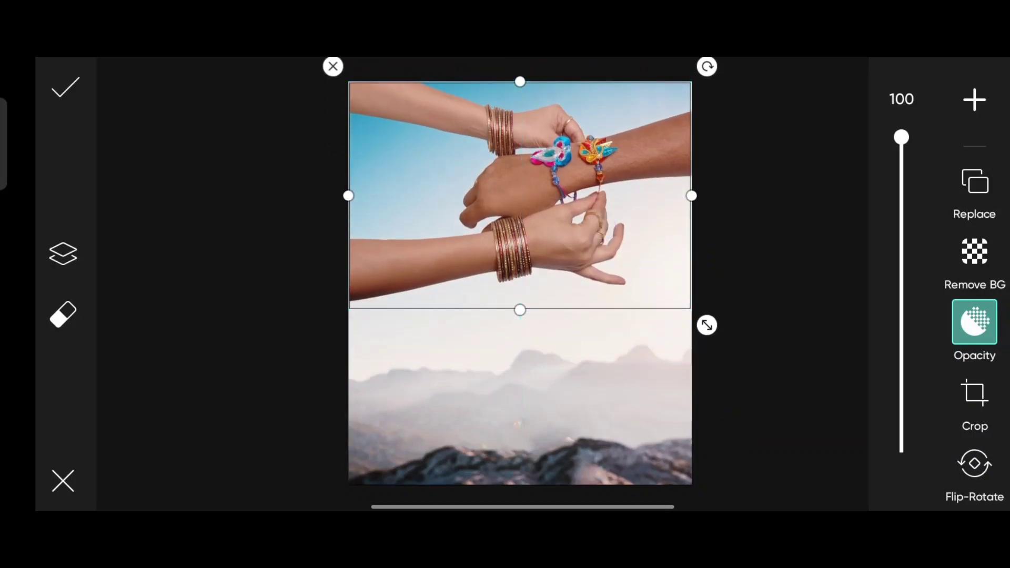
Lower the rakhi-tying hands layer's opacity to about 35 over the mountain sky.
{"action": "left_click_drag", "start_coordinate": [901, 137], "coordinate": [901, 343]}
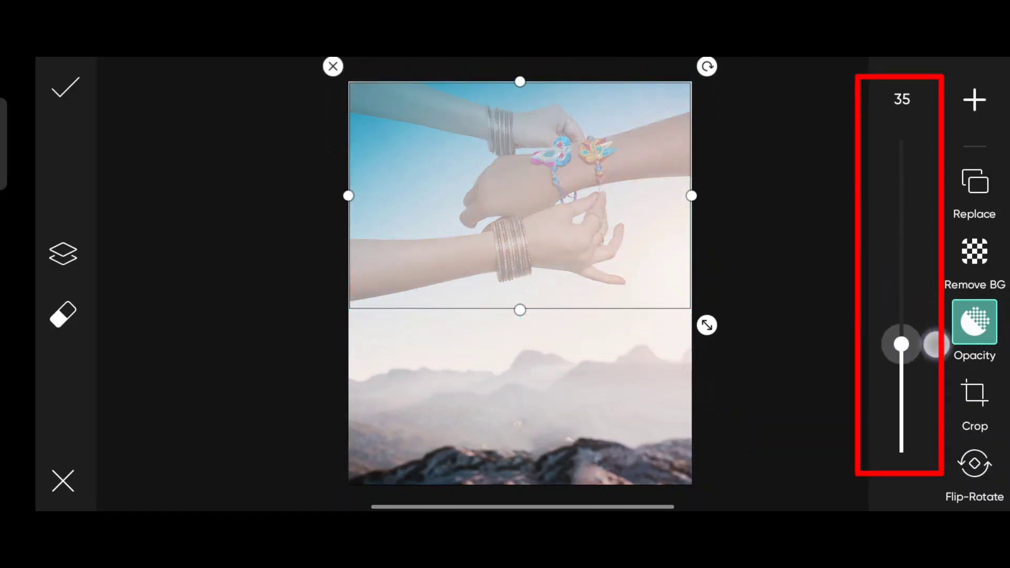
{"action": "left_click_drag", "start_coordinate": [900, 343], "coordinate": [900, 327]}
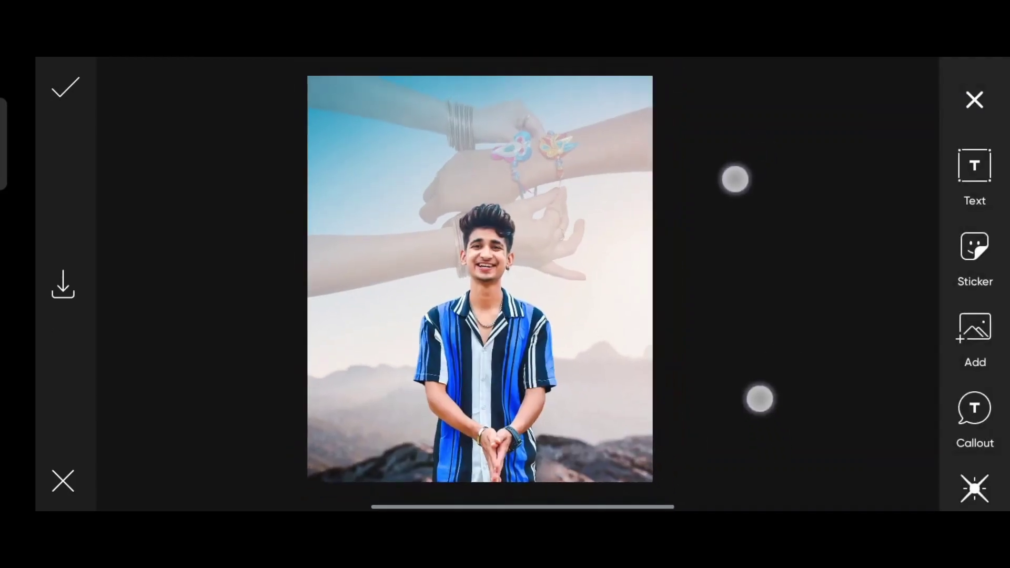
Duplicate the young man's layer and apply the Black & White effect to make the copy a white silhouette.
{"action": "left_click", "coordinate": [479, 283]}
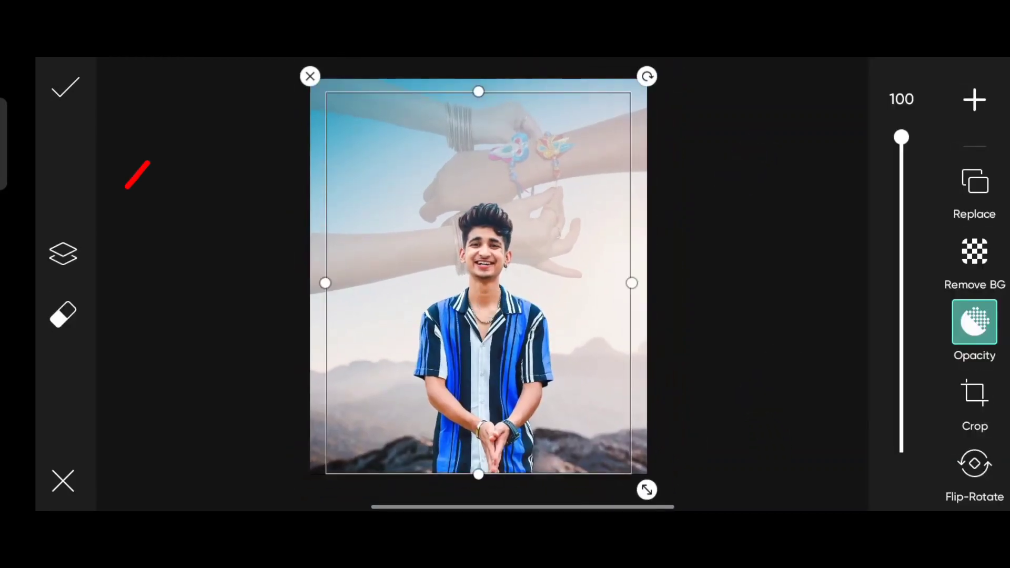
{"action": "left_click", "coordinate": [62, 253]}
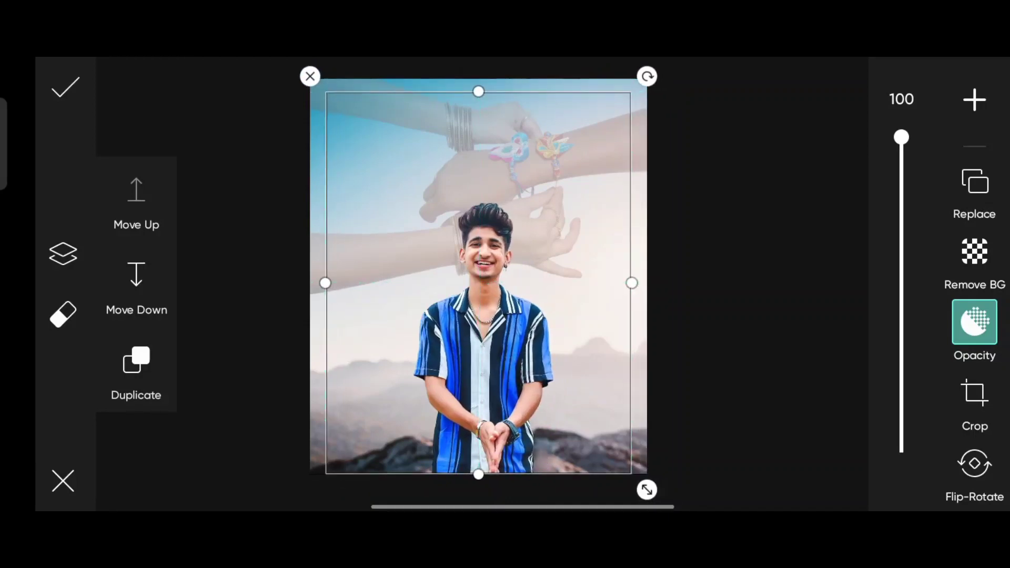
{"action": "scroll", "scroll_direction": "down", "scroll_amount": 3}
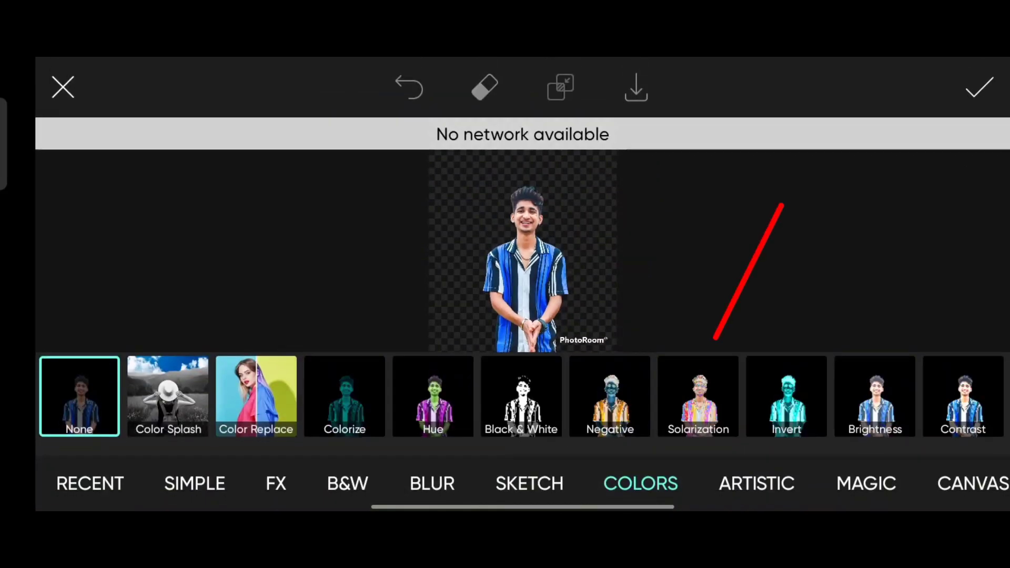
{"action": "left_click", "coordinate": [521, 397]}
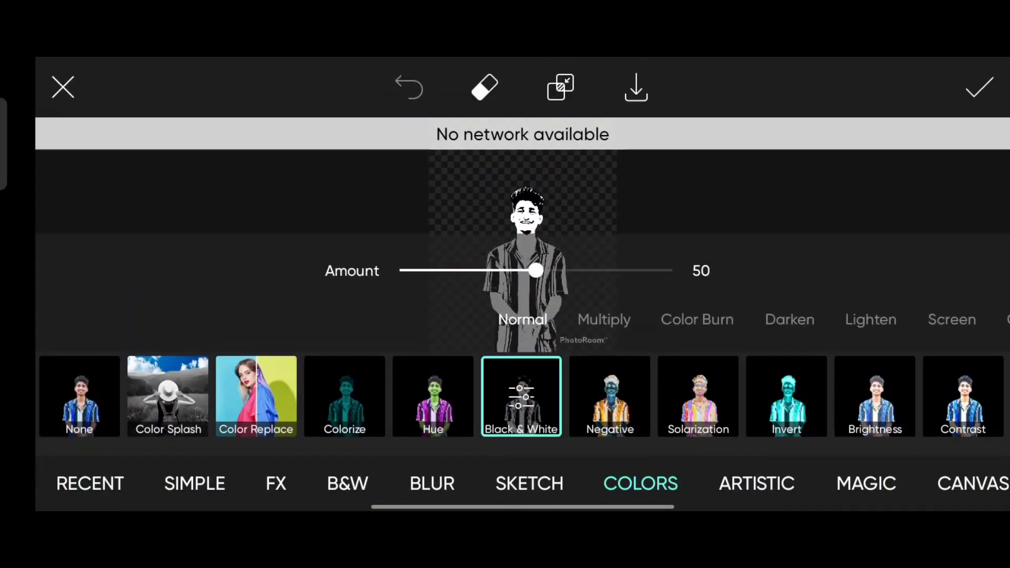
{"action": "left_click", "coordinate": [79, 396]}
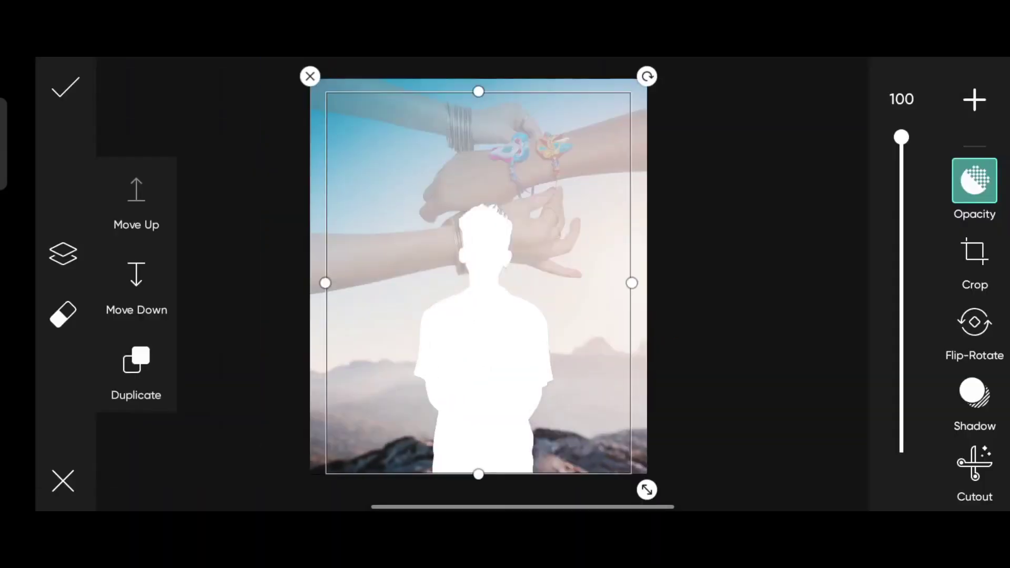
Erase and restore edges of the white silhouette layer with the eraser tool.
{"action": "left_click", "coordinate": [974, 464]}
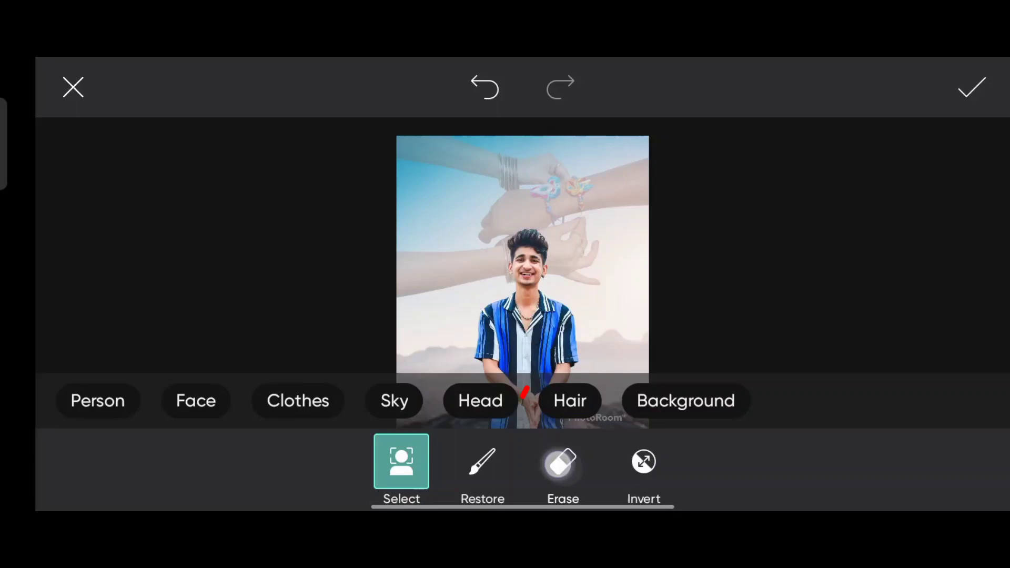
{"action": "left_click", "coordinate": [561, 461]}
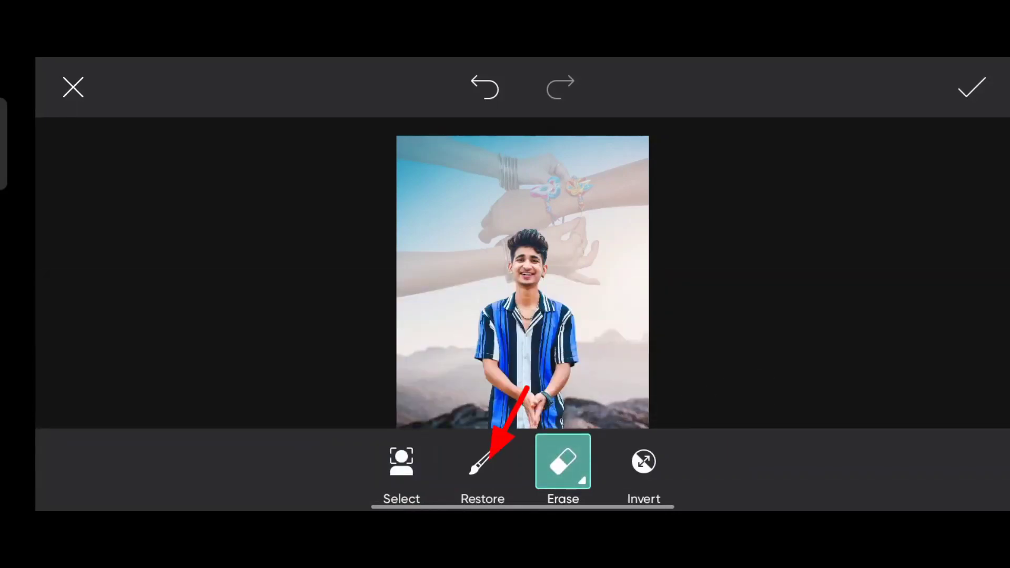
{"action": "left_click", "coordinate": [481, 462]}
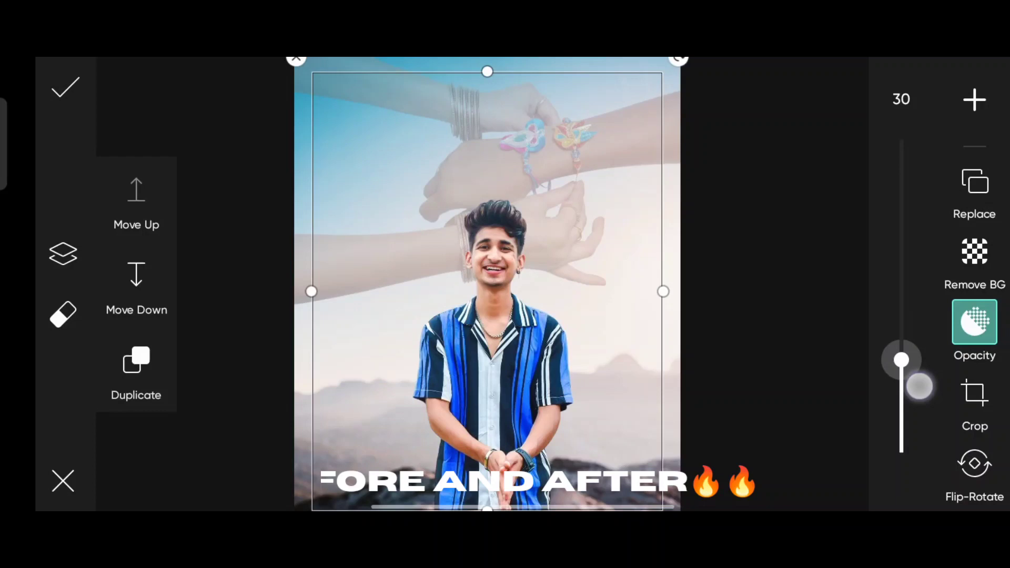
Fade the silhouette to about 30 and place the shrunken red tilak between the man's eyebrows.
{"action": "left_click_drag", "start_coordinate": [902, 360], "coordinate": [901, 168]}
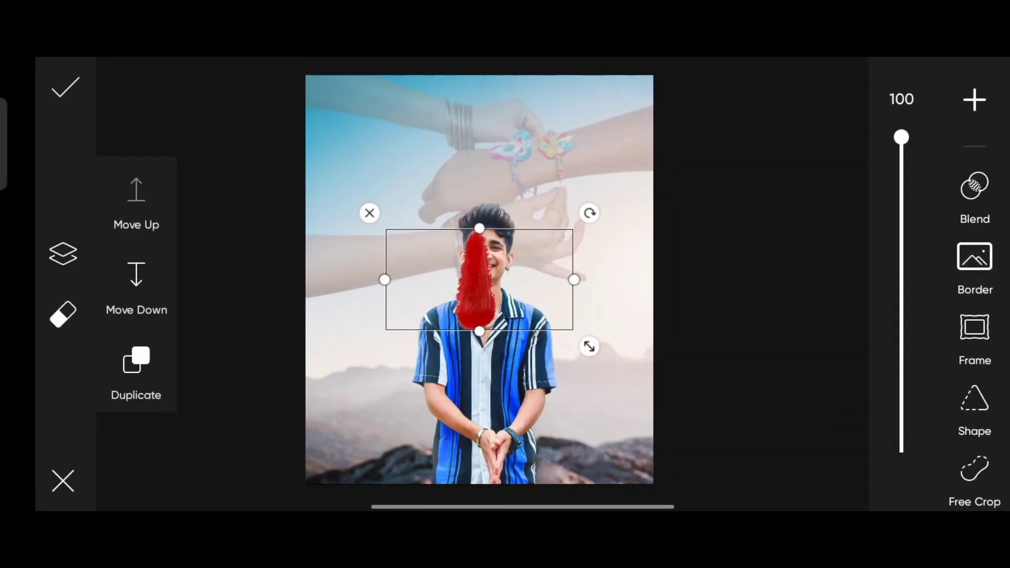
{"action": "left_click", "coordinate": [974, 187]}
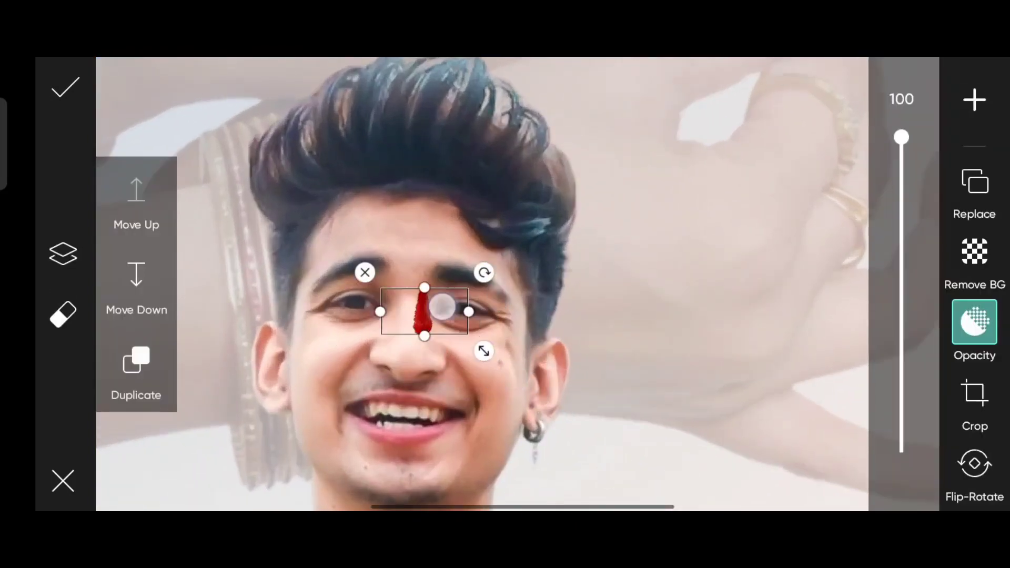
{"action": "left_click_drag", "start_coordinate": [441, 312], "coordinate": [433, 233]}
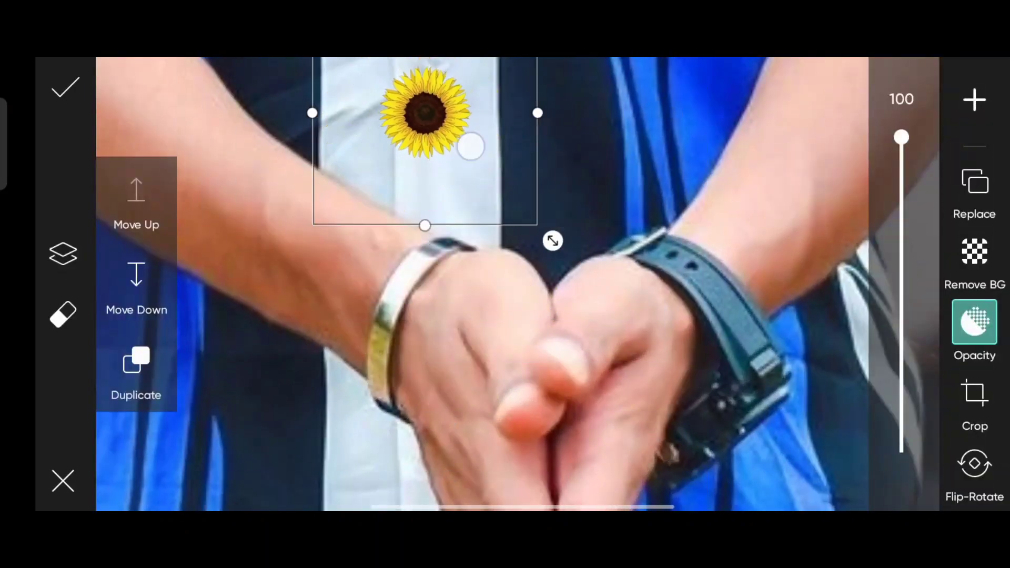
Add the festive edge overlay and the Raksha Bandhan title image at the bottom.
{"action": "left_click", "coordinate": [64, 87]}
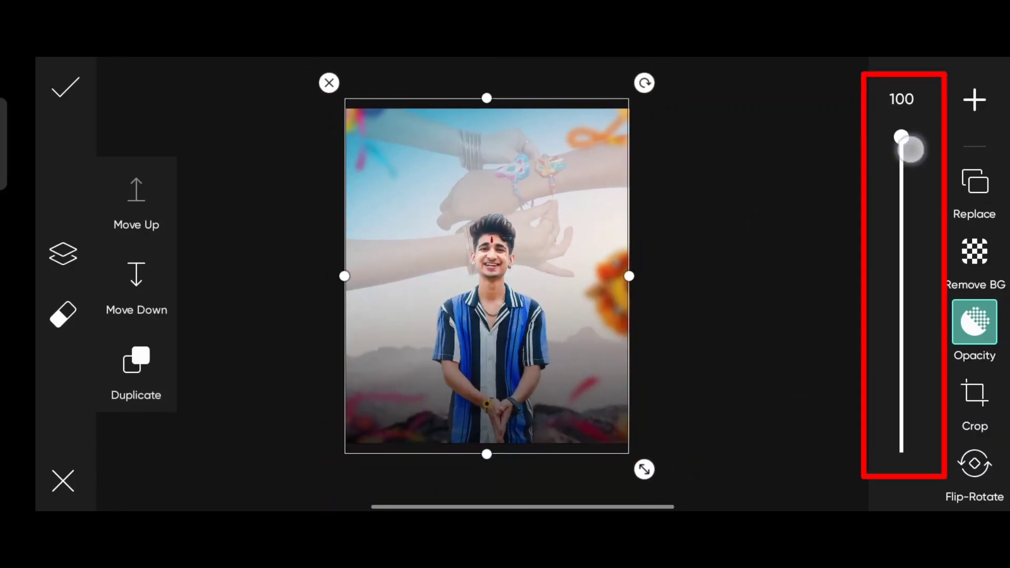
{"action": "left_click", "coordinate": [65, 86]}
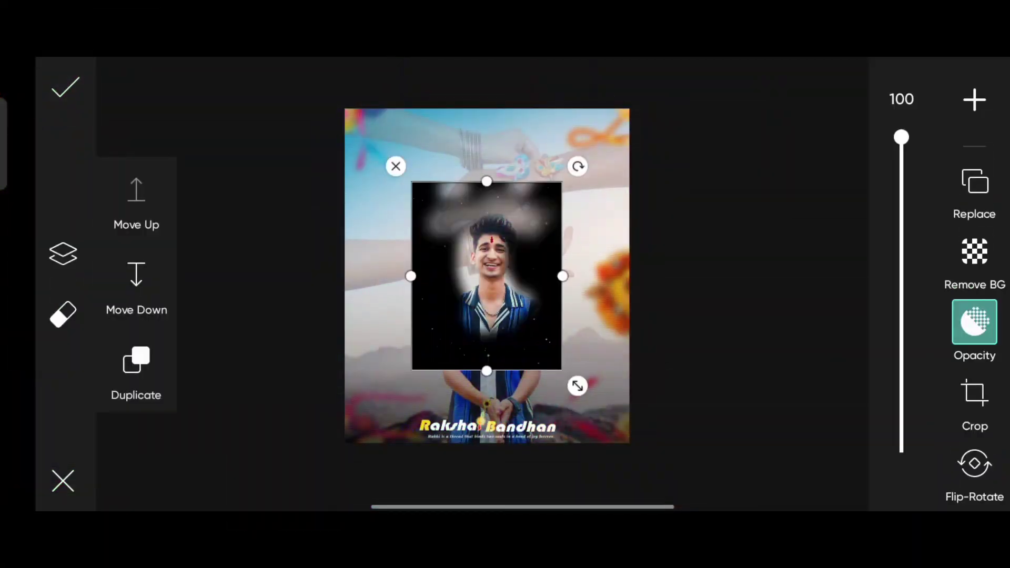
Enlarge the dark sparkle overlay to cover the picture and blend it with Screen mode.
{"action": "left_click_drag", "start_coordinate": [577, 386], "coordinate": [637, 460]}
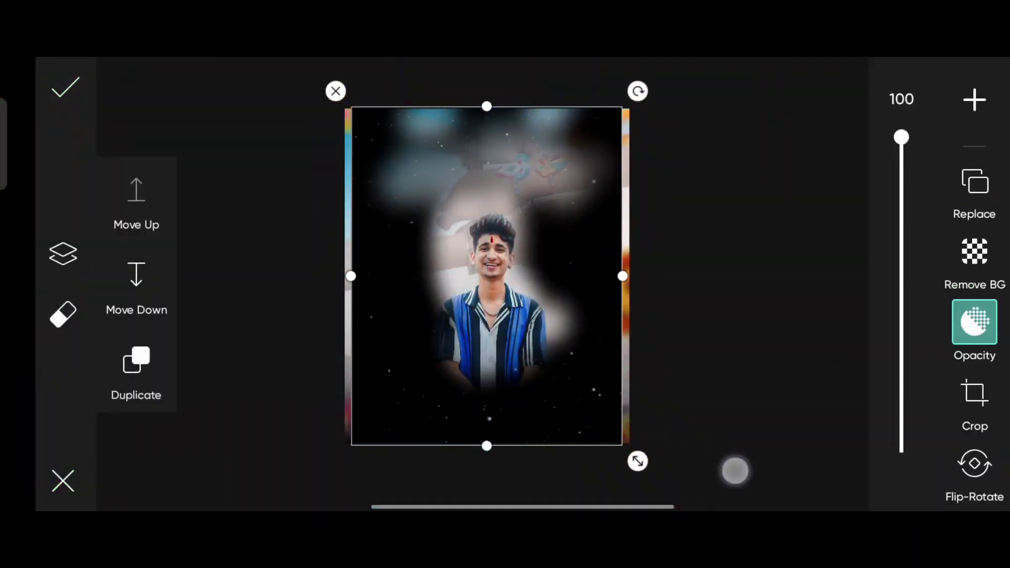
{"action": "left_click", "coordinate": [974, 322]}
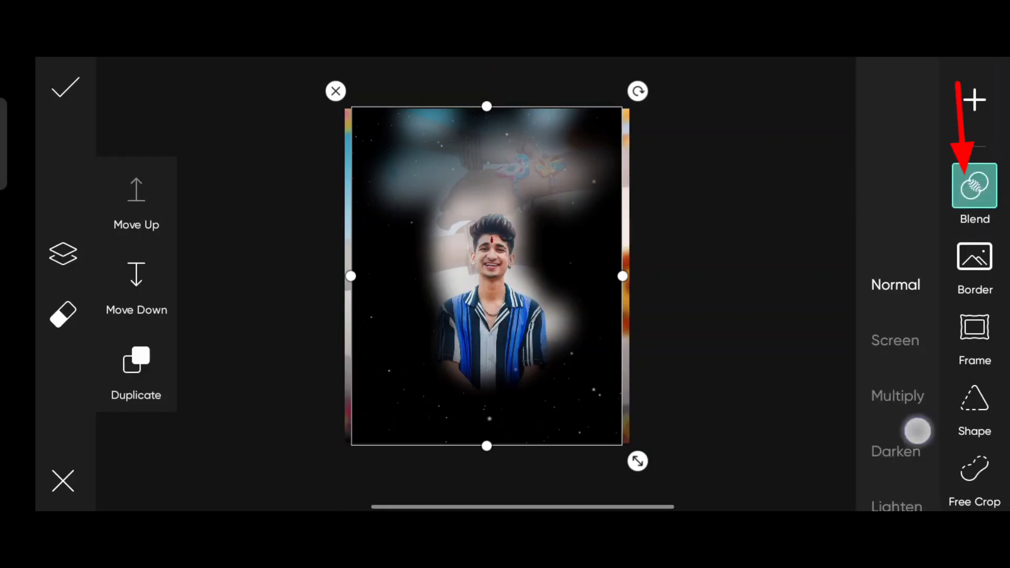
{"action": "left_click", "coordinate": [64, 87]}
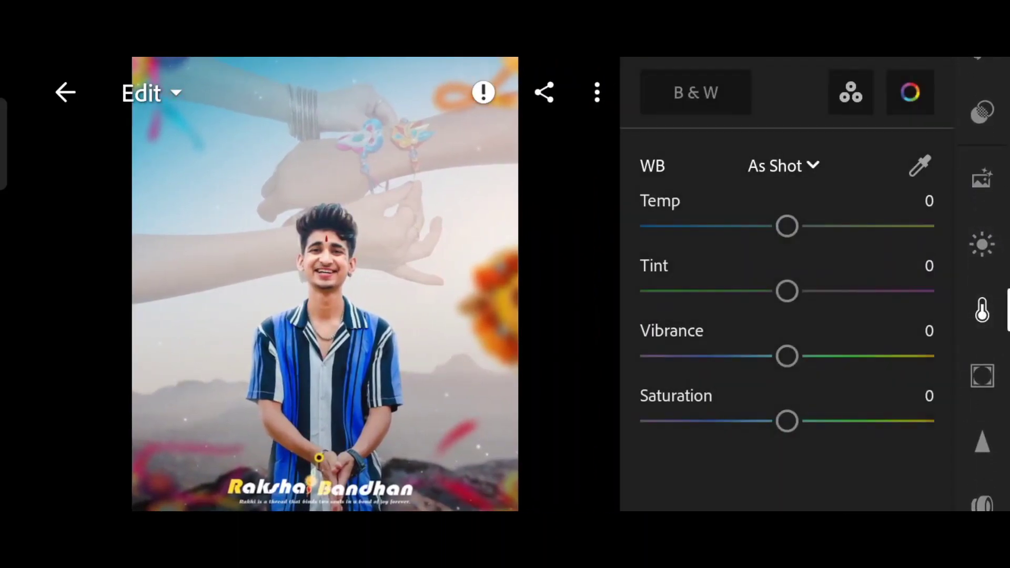
Set Temp -6, Tint 3 and Vibrance 18 in the Color panel.
{"action": "left_click_drag", "start_coordinate": [786, 226], "coordinate": [747, 240]}
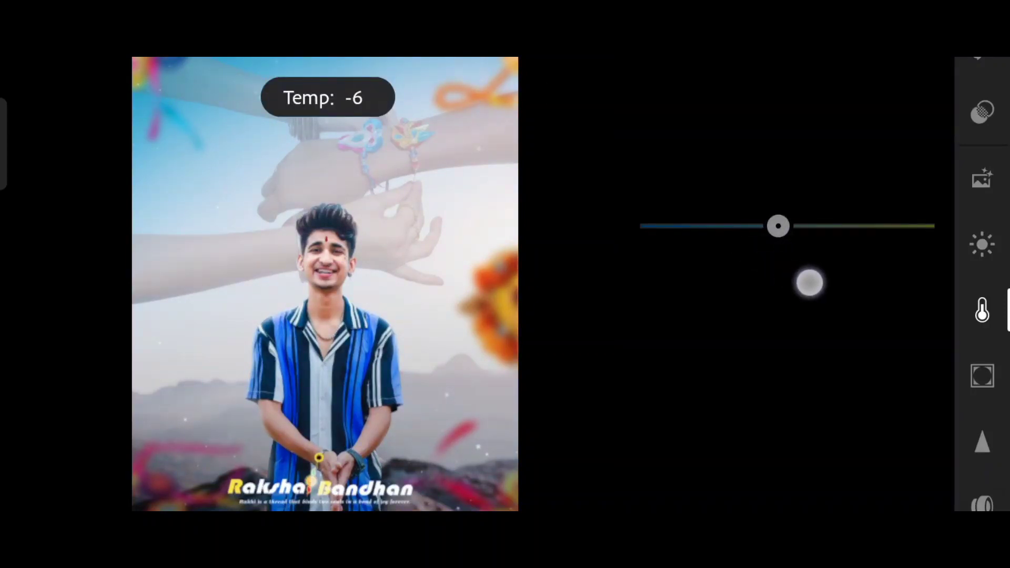
{"action": "left_click_drag", "start_coordinate": [810, 283], "coordinate": [819, 300]}
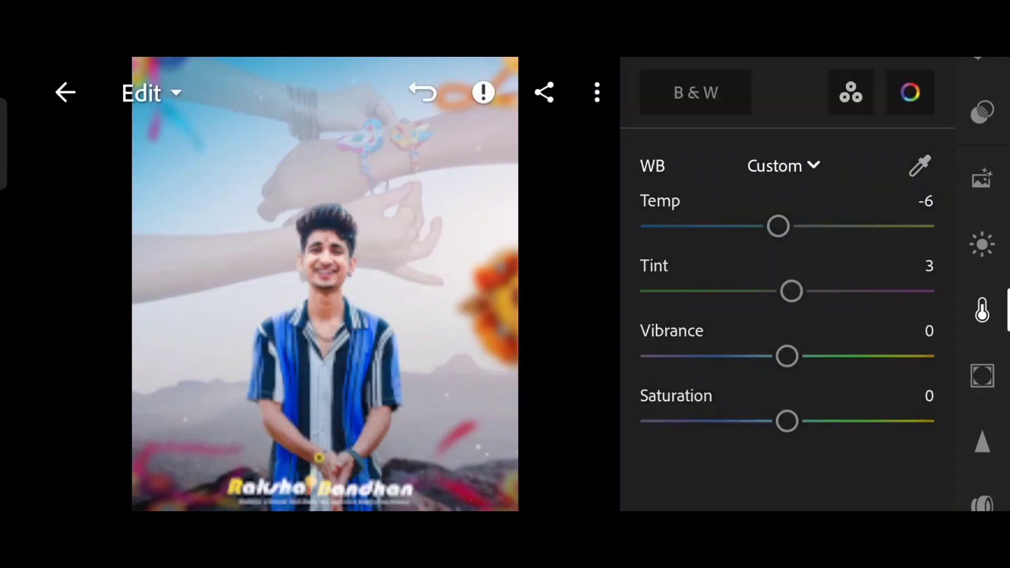
{"action": "left_click_drag", "start_coordinate": [787, 357], "coordinate": [814, 357]}
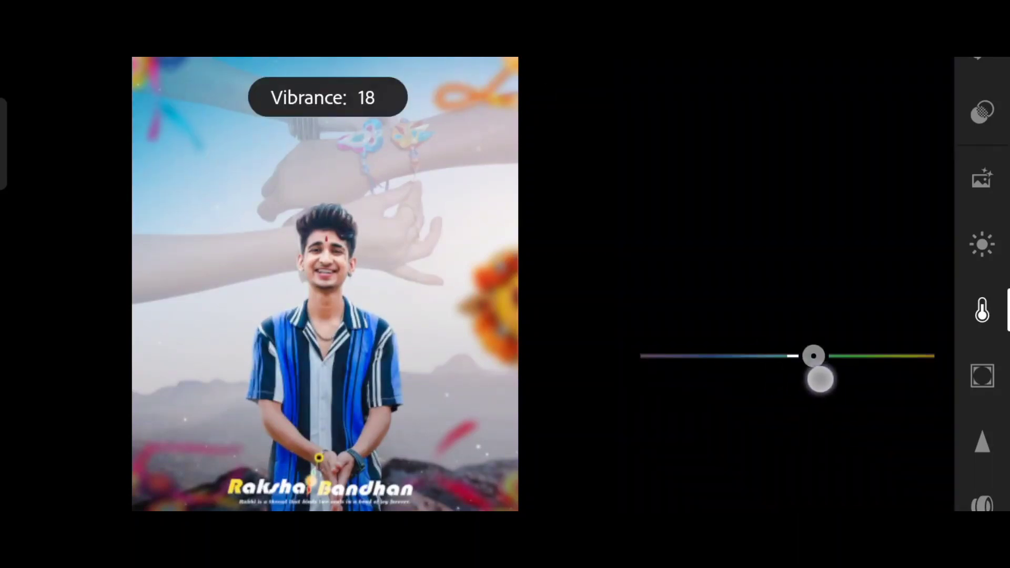